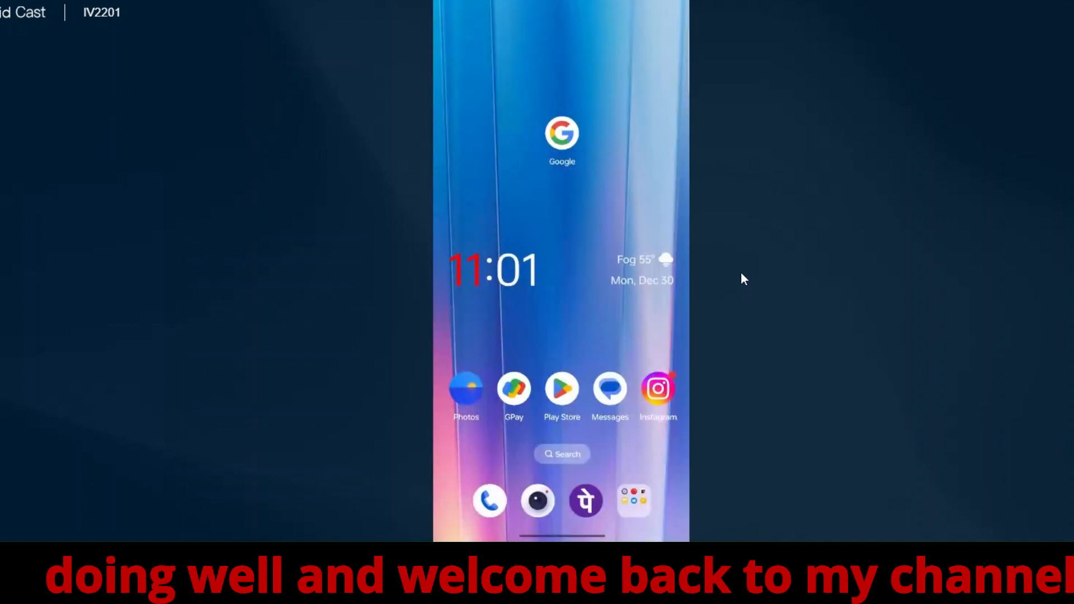
# Step: Open the app drawer and scroll until Play Store and Chrome are visible
pyautogui.scroll(3)
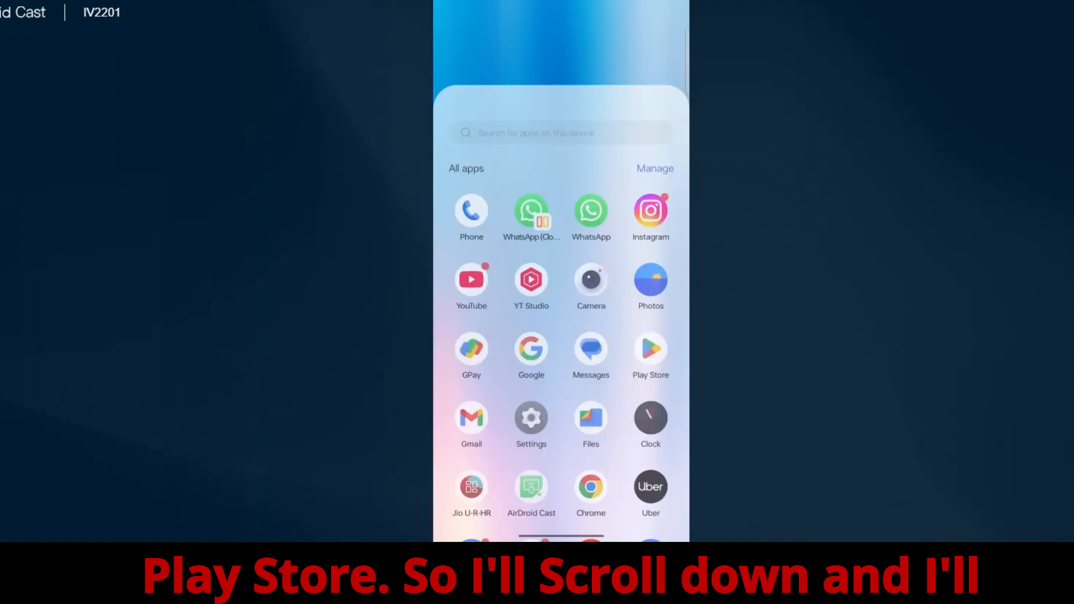
pyautogui.scroll(-3)
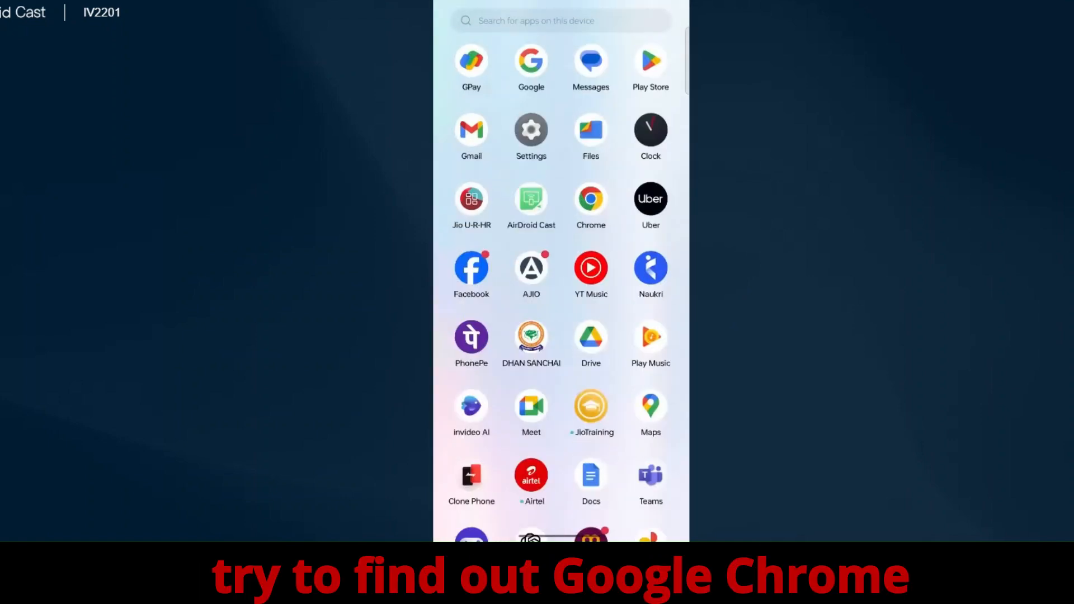
pyautogui.scroll(-3)
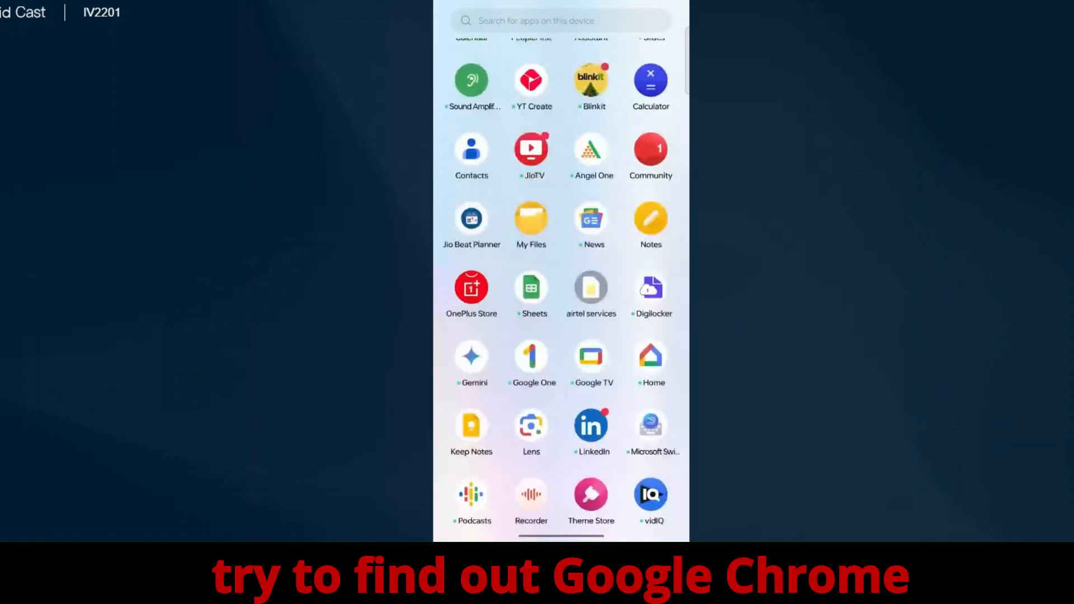
pyautogui.scroll(-3)
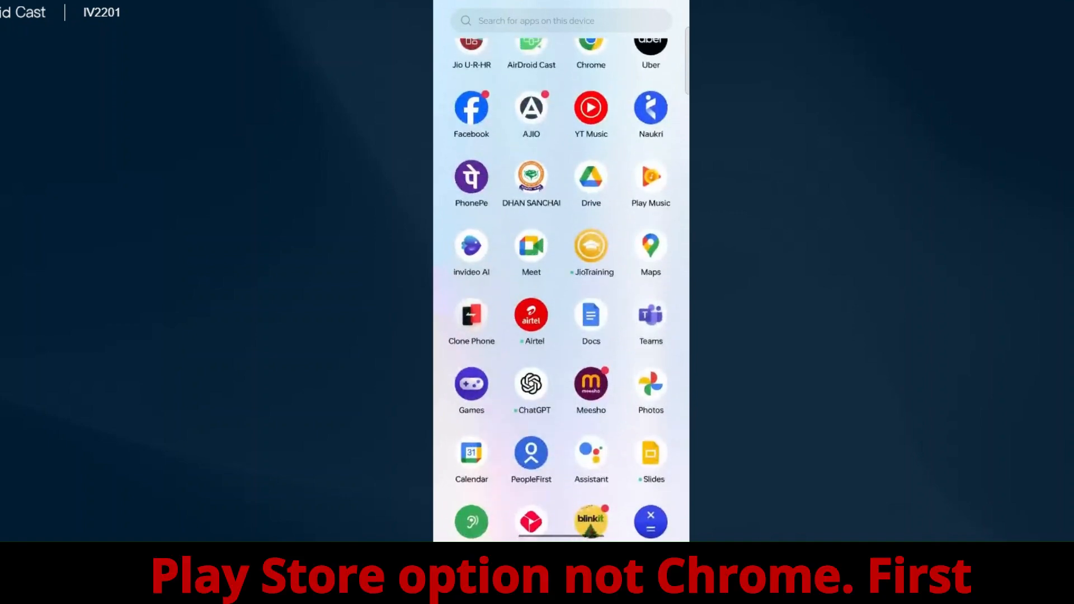
pyautogui.scroll(-3)
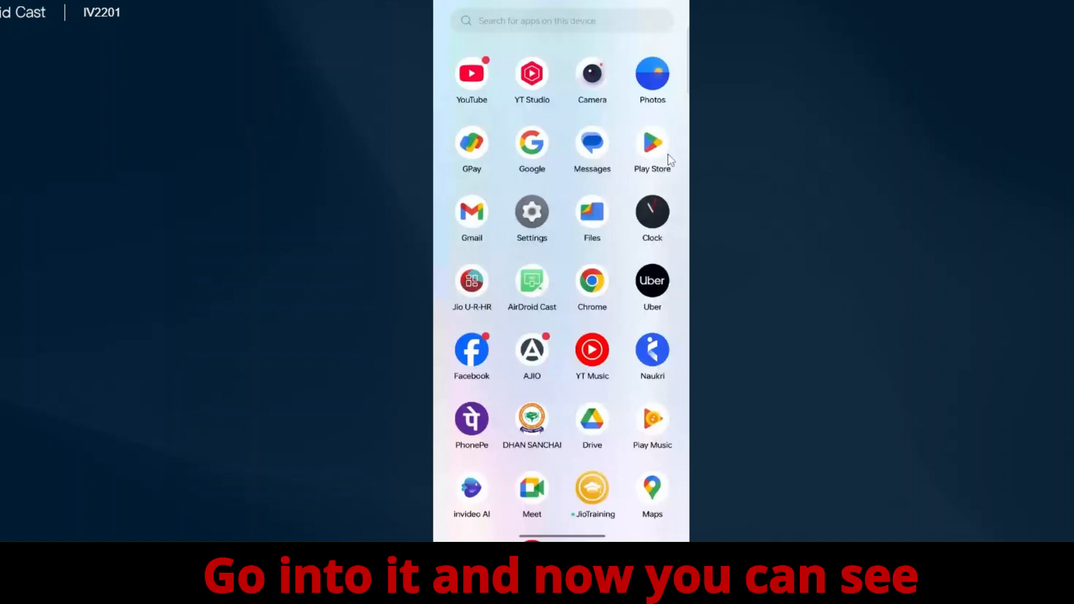
# Step: In Play Store, try updating Google Chrome and dismiss the can't-install error
pyautogui.click(592, 281)
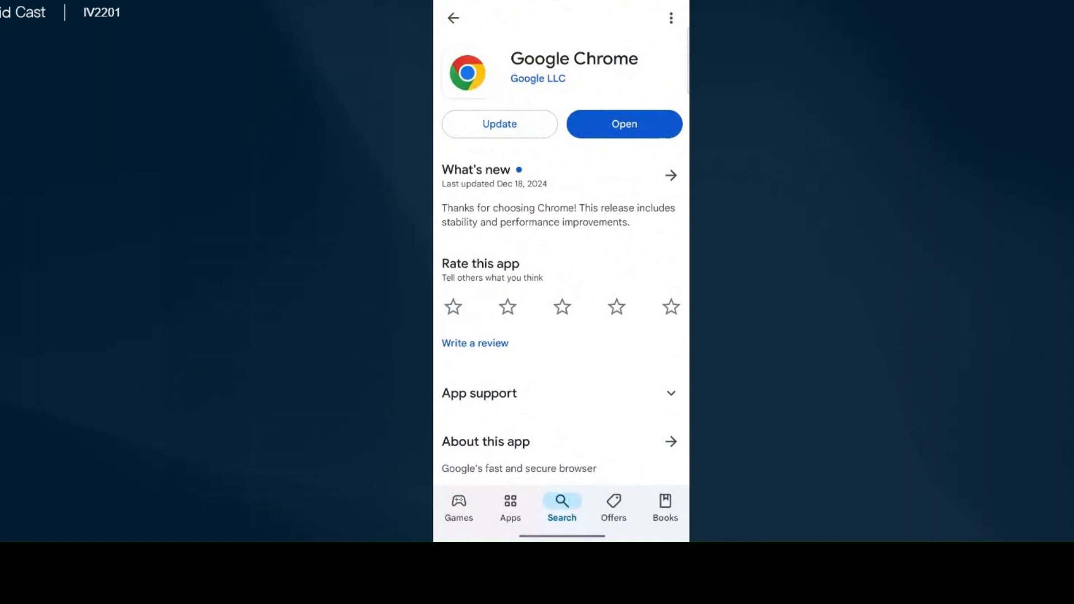
pyautogui.click(500, 124)
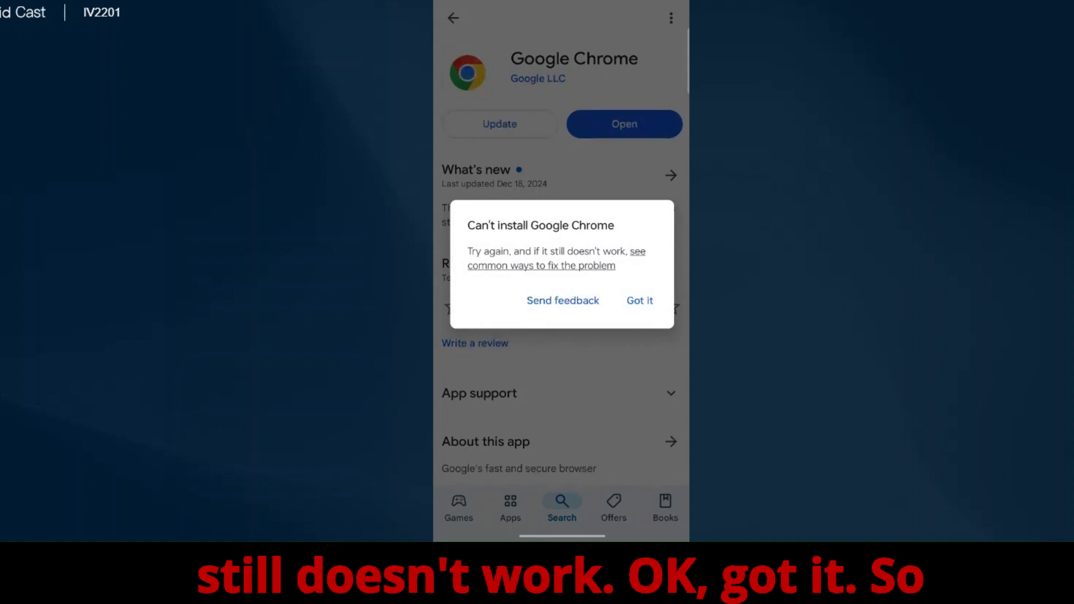
pyautogui.click(638, 301)
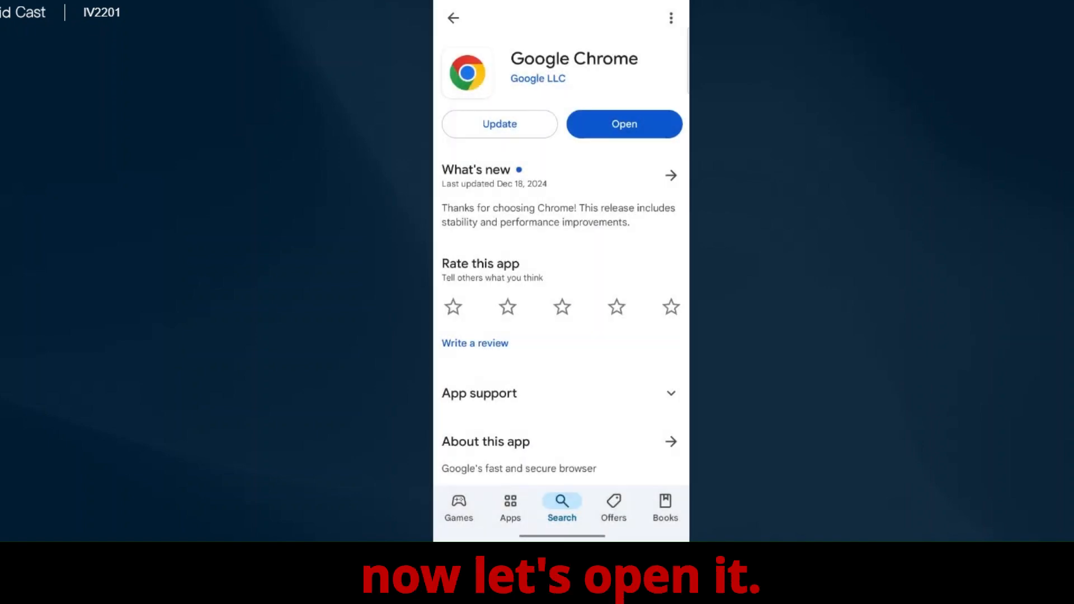
# Step: Launch Chrome from its store page, accept the ad privacy notice, and return to the app drawer
pyautogui.click(623, 125)
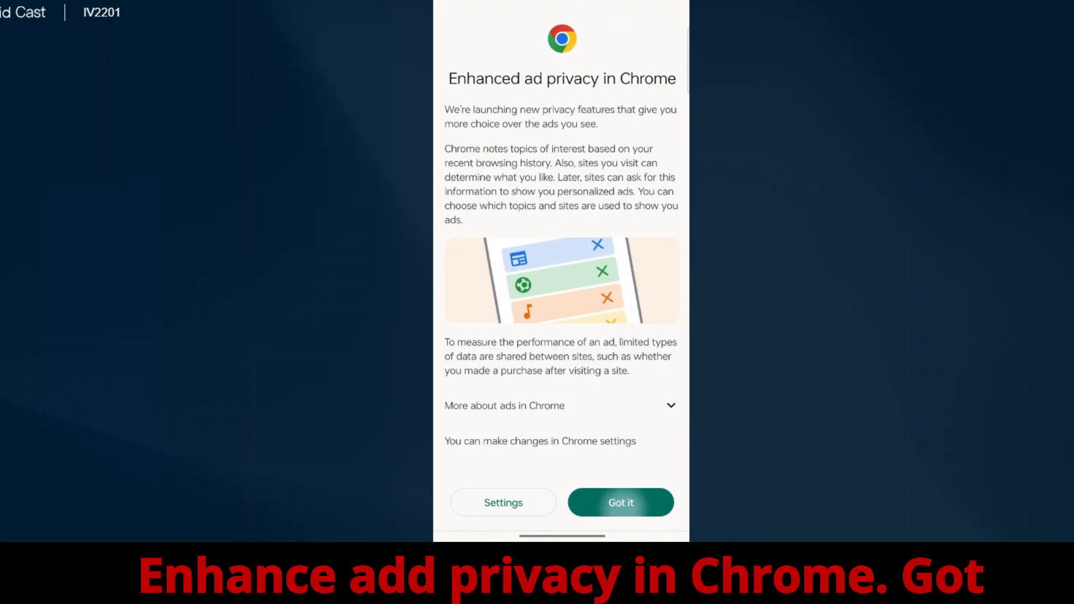
pyautogui.click(618, 502)
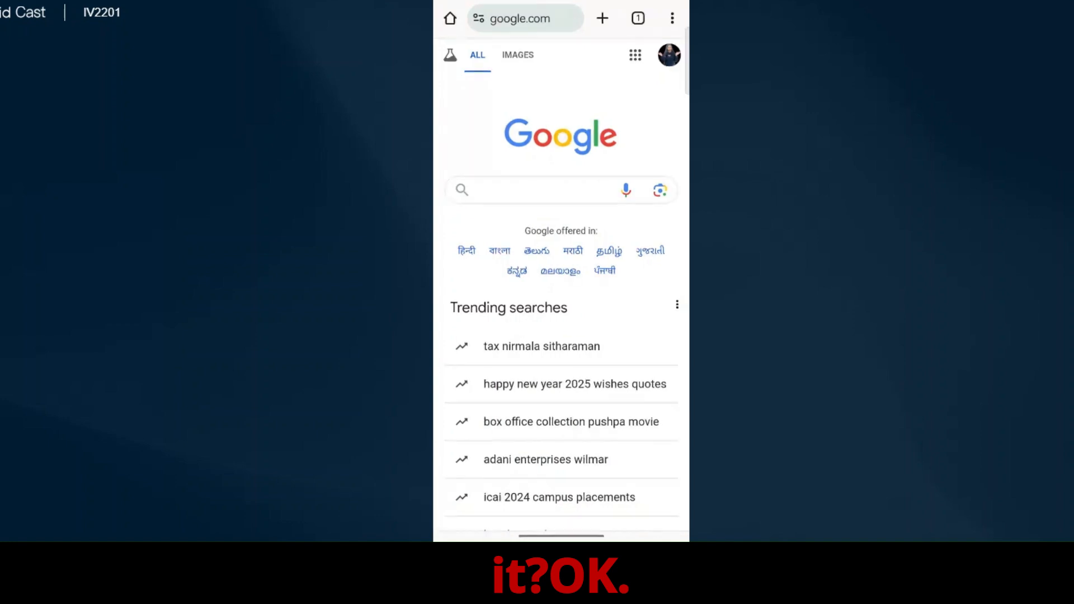
pyautogui.click(478, 18)
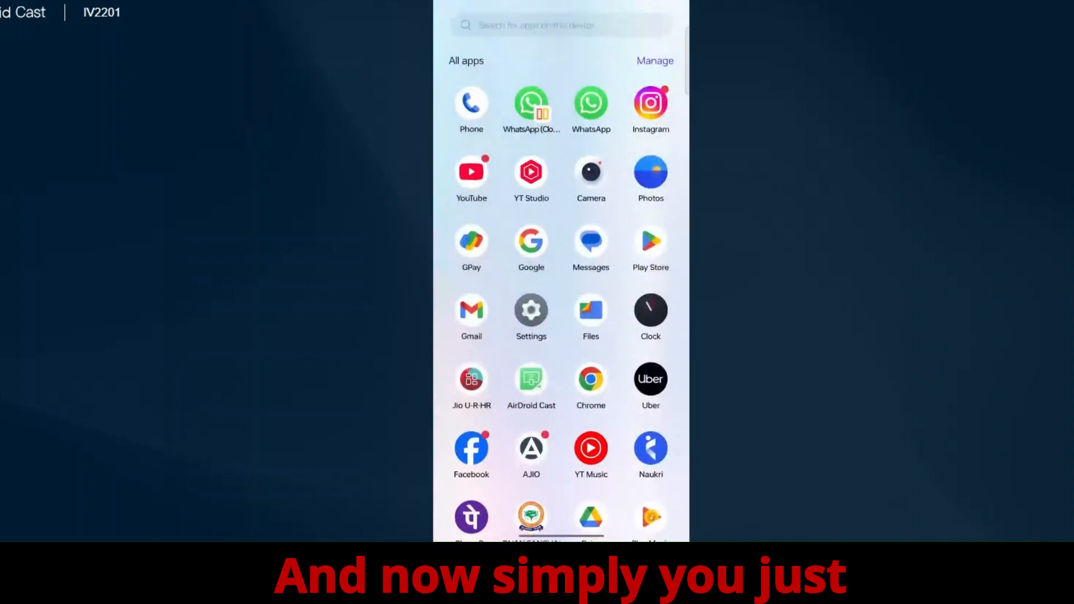
# Step: Open Settings from the app drawer and go to the Apps page
pyautogui.scroll(-3)
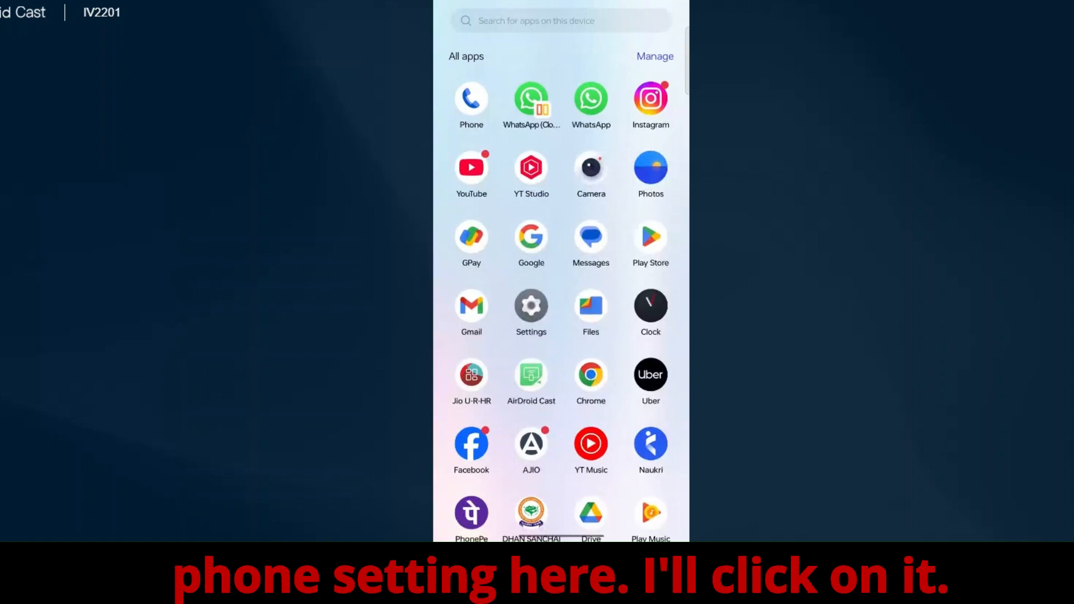
pyautogui.moveTo(605, 348)
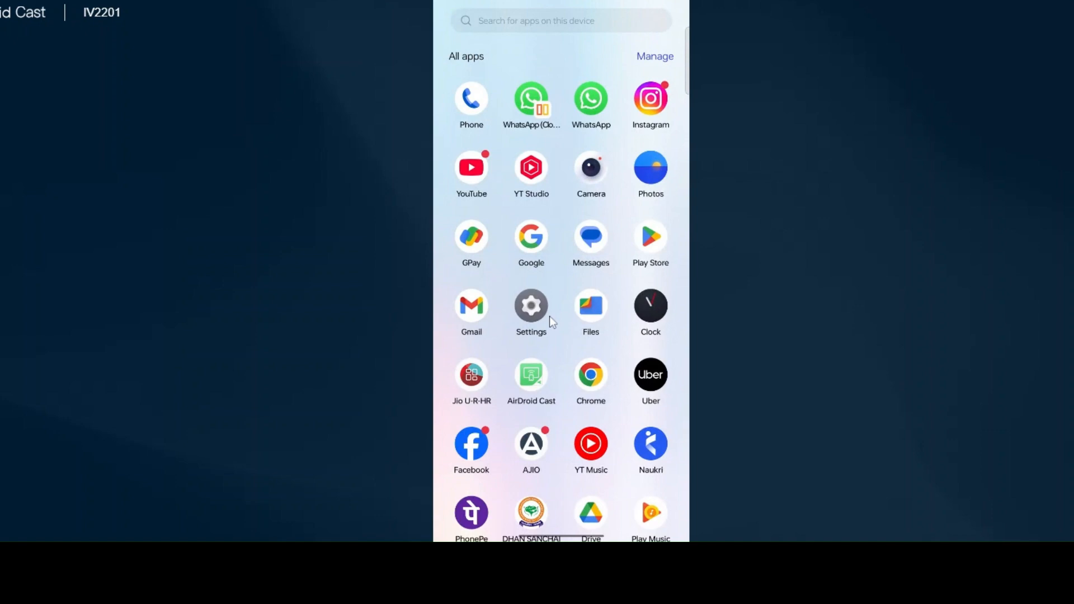
pyautogui.click(531, 306)
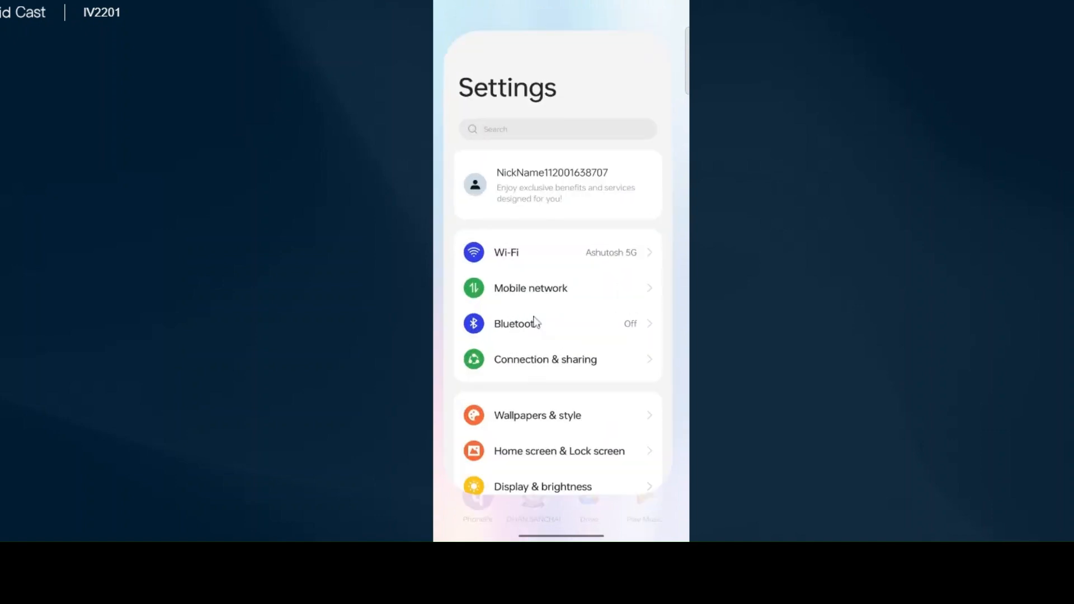
pyautogui.scroll(-3)
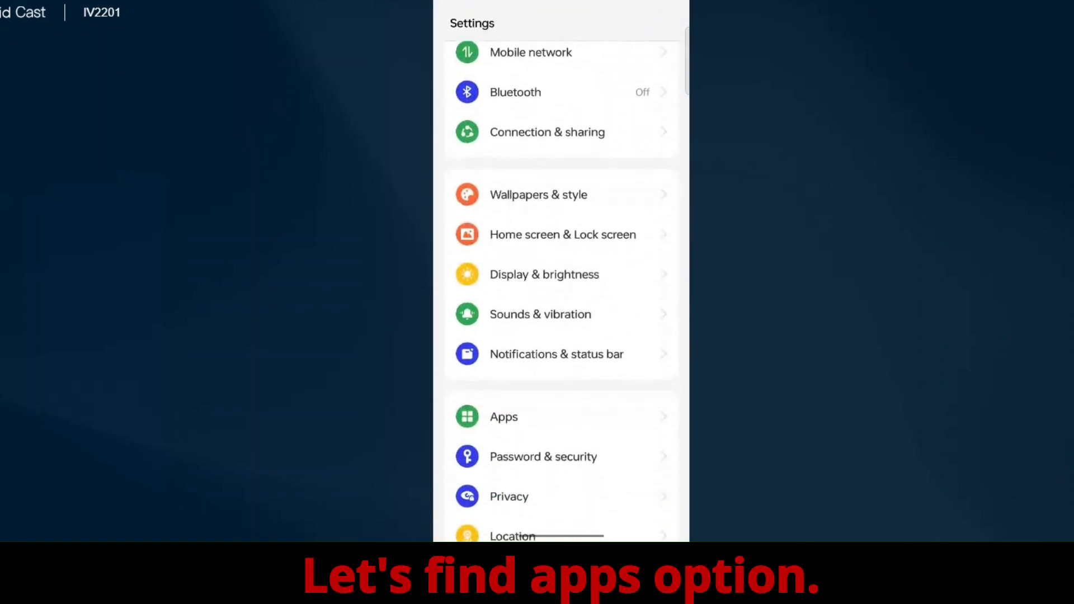
pyautogui.scroll(-3)
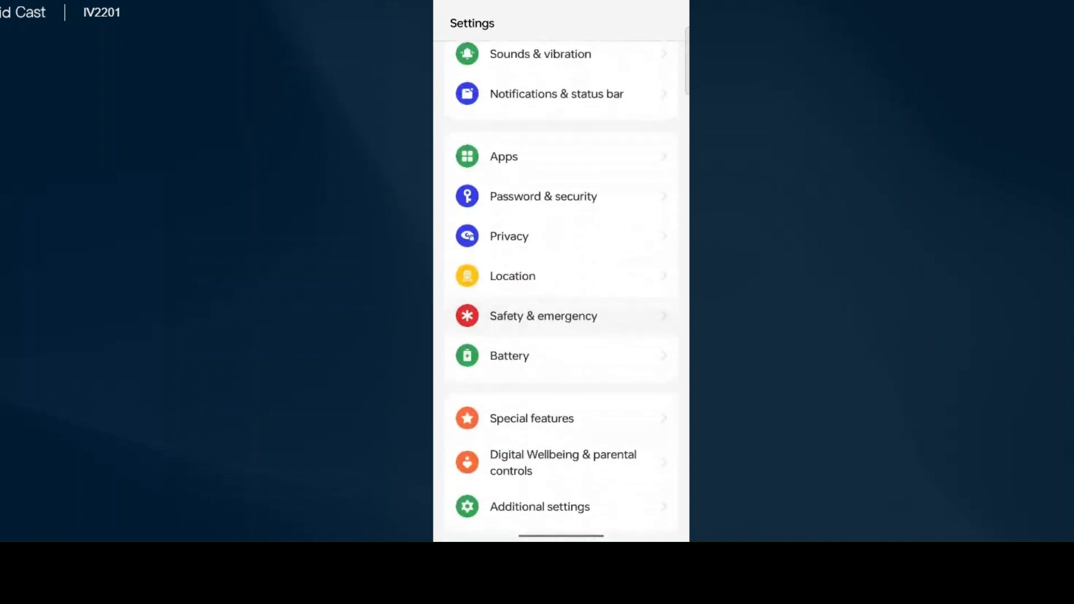
pyautogui.scroll(-3)
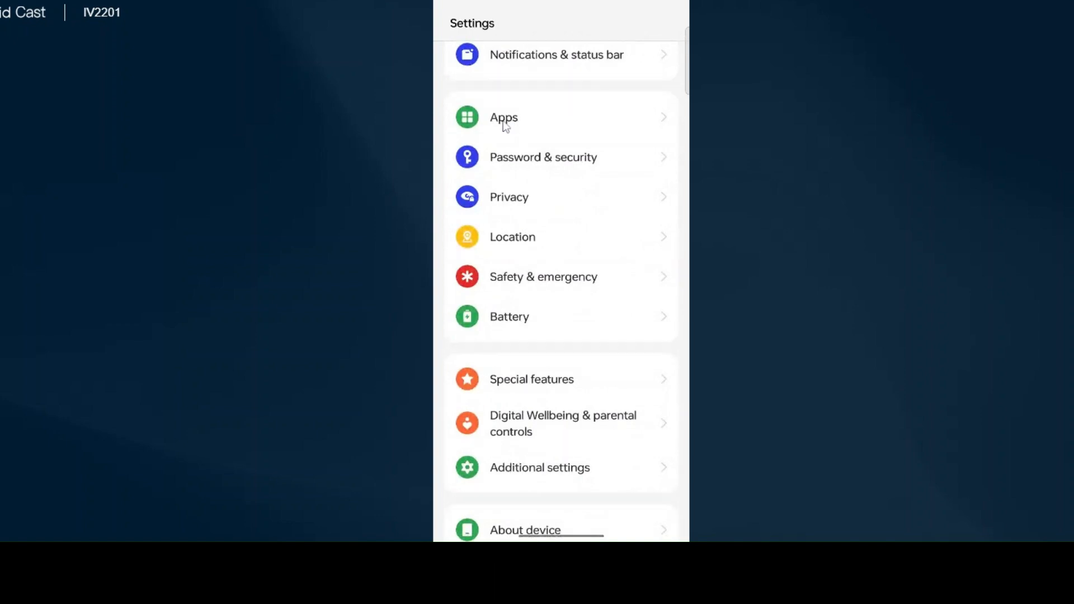
pyautogui.click(503, 117)
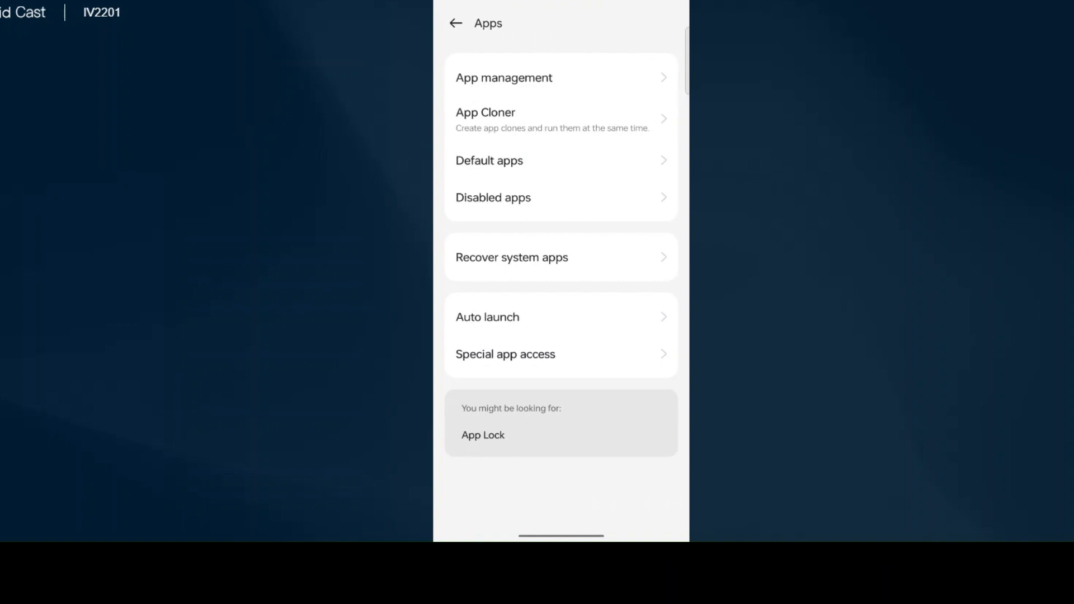
# Step: Open App management and include system apps in the list
pyautogui.click(504, 77)
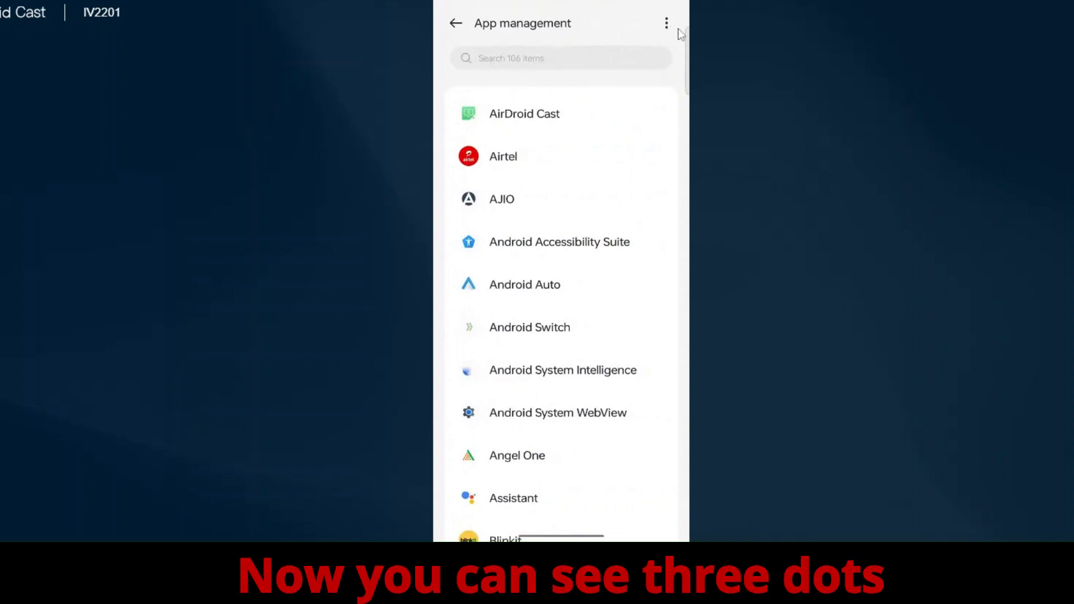
pyautogui.moveTo(674, 49)
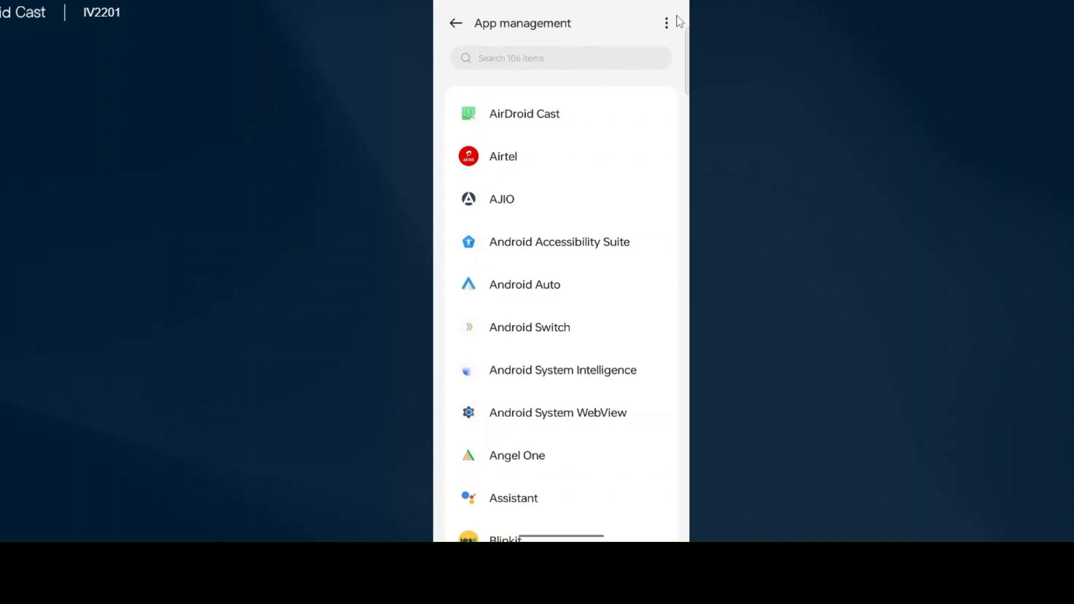
pyautogui.click(666, 23)
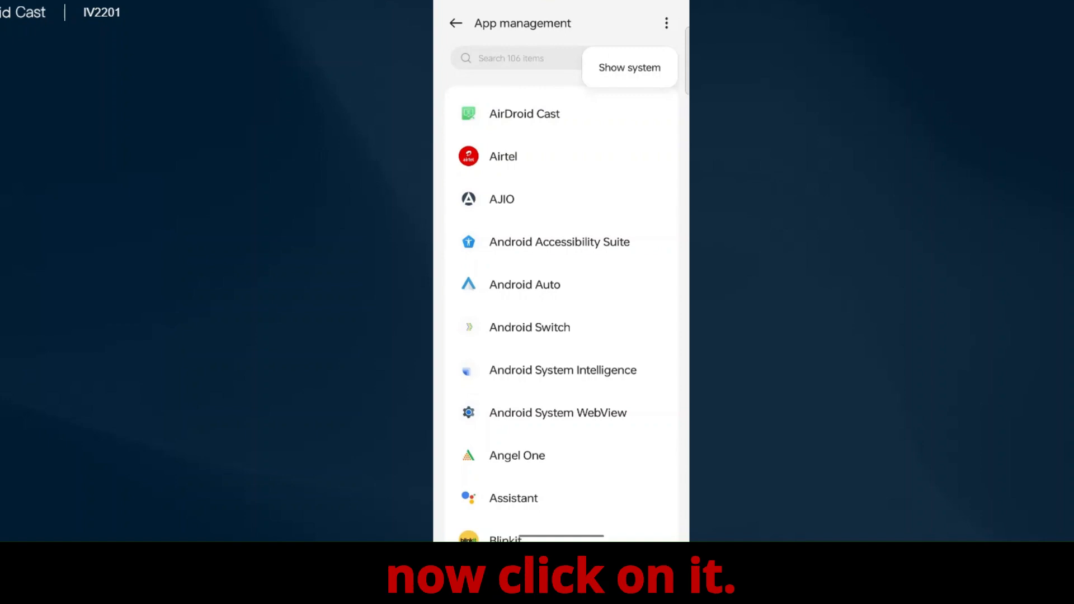
pyautogui.click(628, 67)
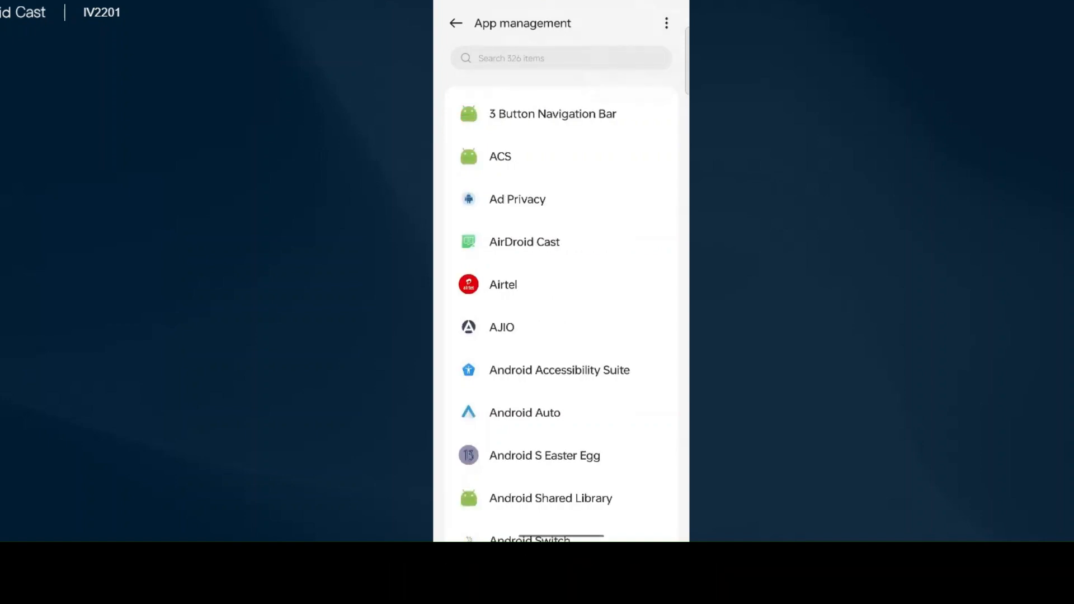
# Step: Hide the system apps again and start searching the installed apps
pyautogui.click(665, 23)
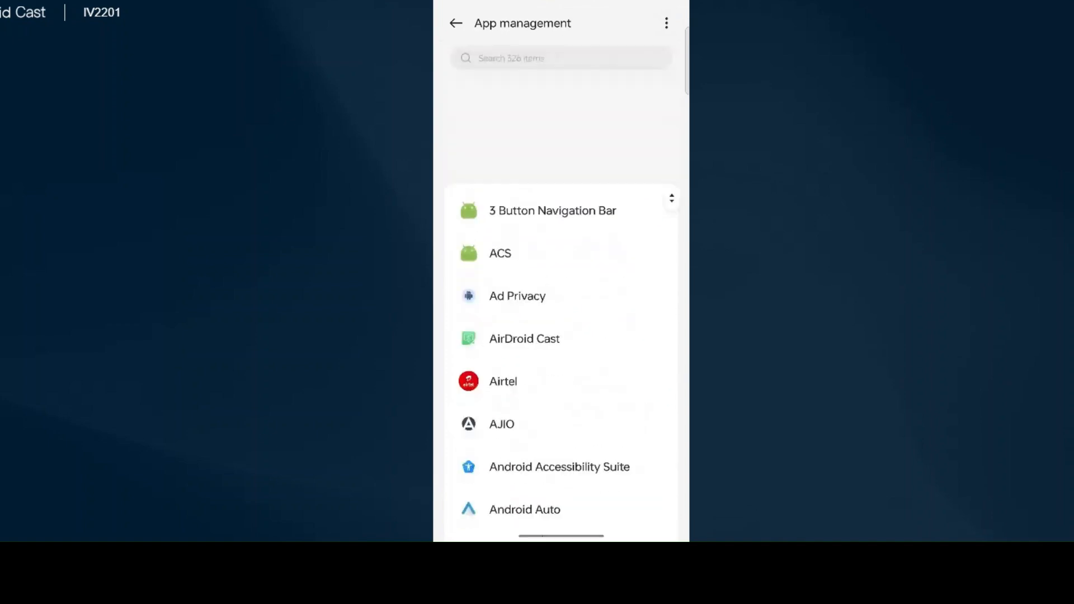
pyautogui.click(665, 22)
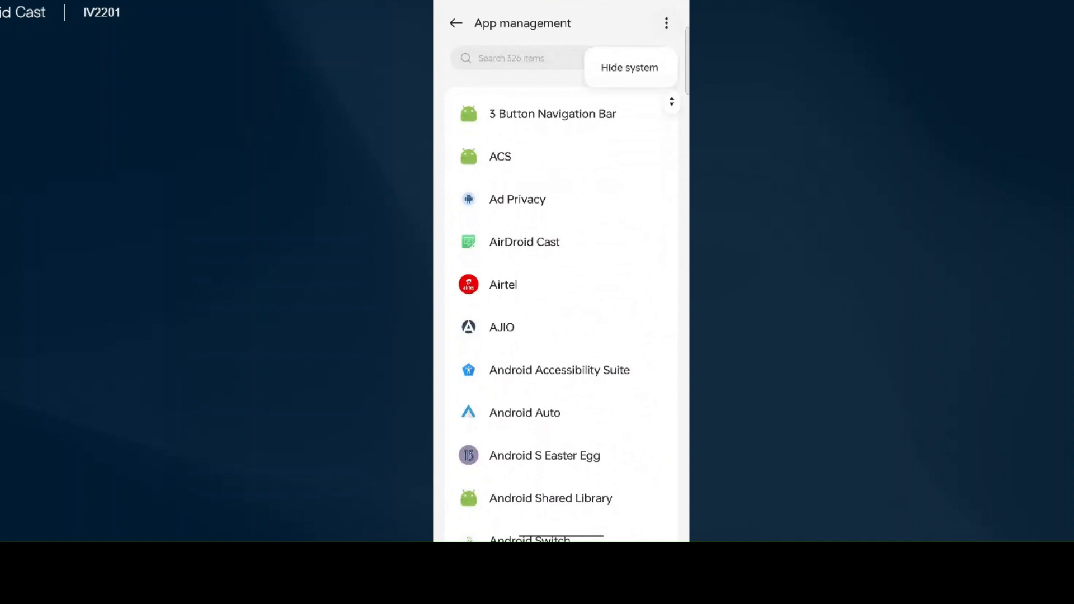
pyautogui.click(628, 67)
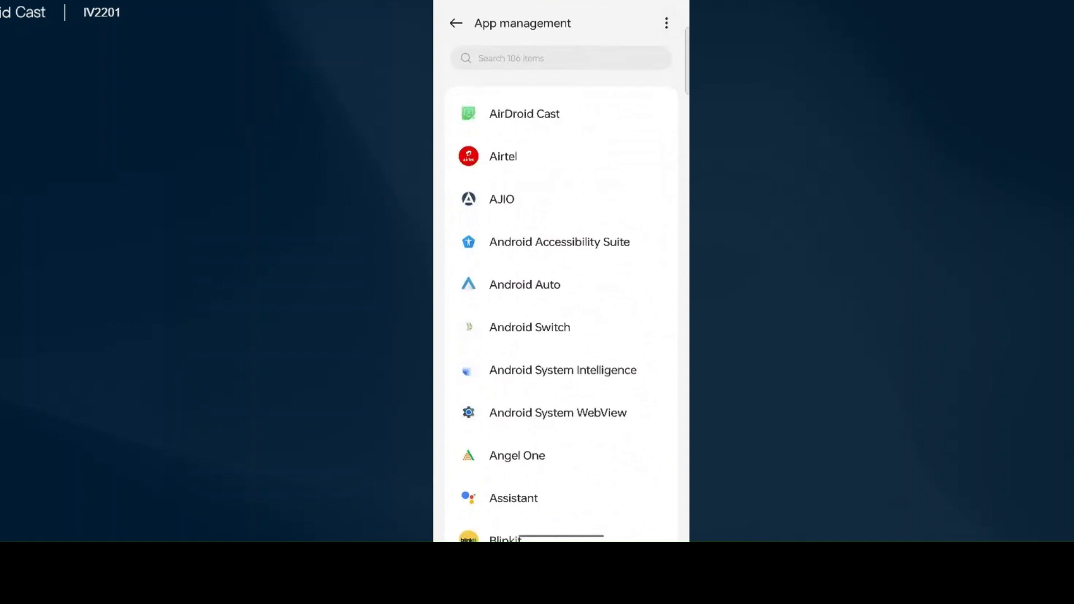
pyautogui.click(559, 58)
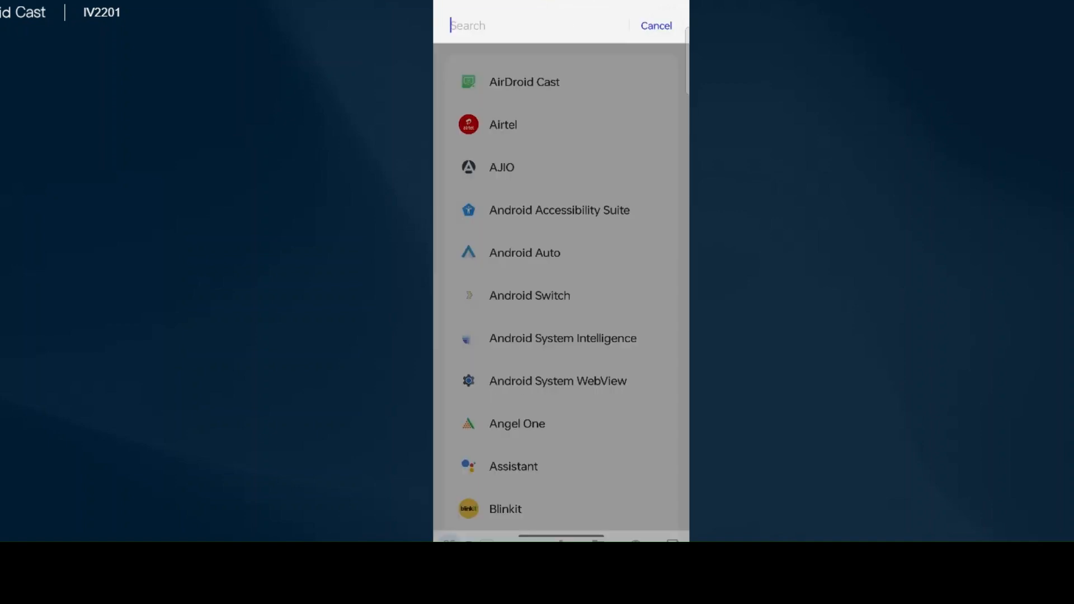
# Step: Search 'chrom', force-stop Chrome, clear its cache to 0 B, then return to App info
pyautogui.write('chrom')
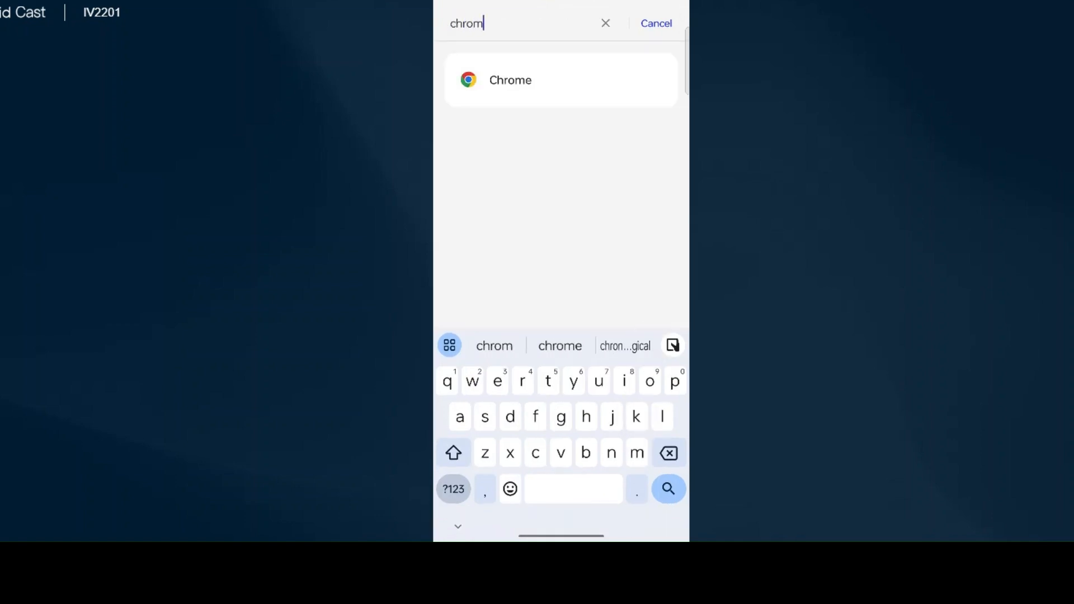
pyautogui.click(510, 79)
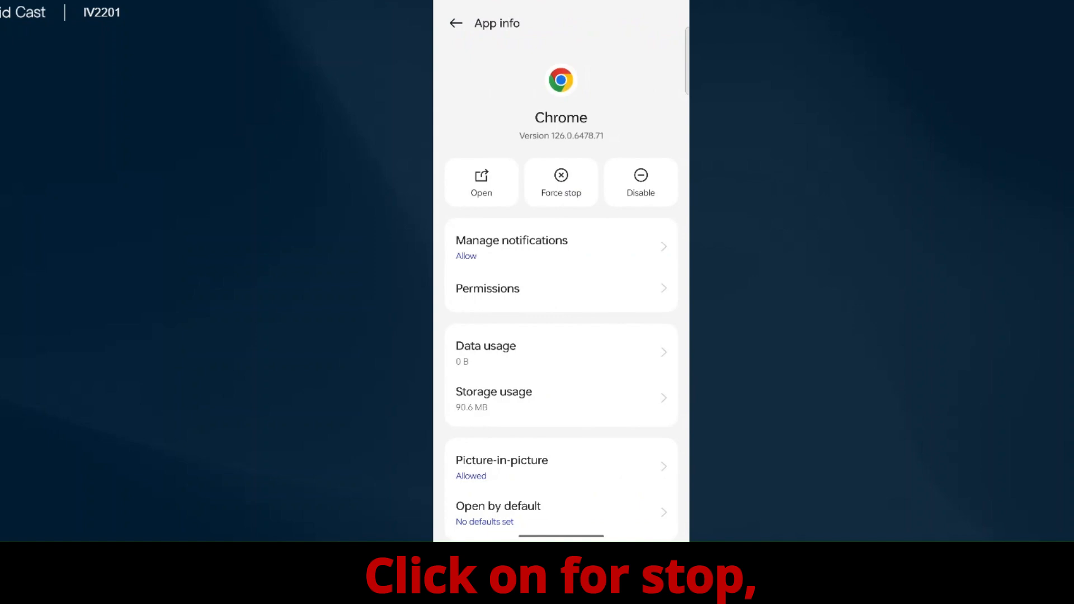
pyautogui.click(560, 181)
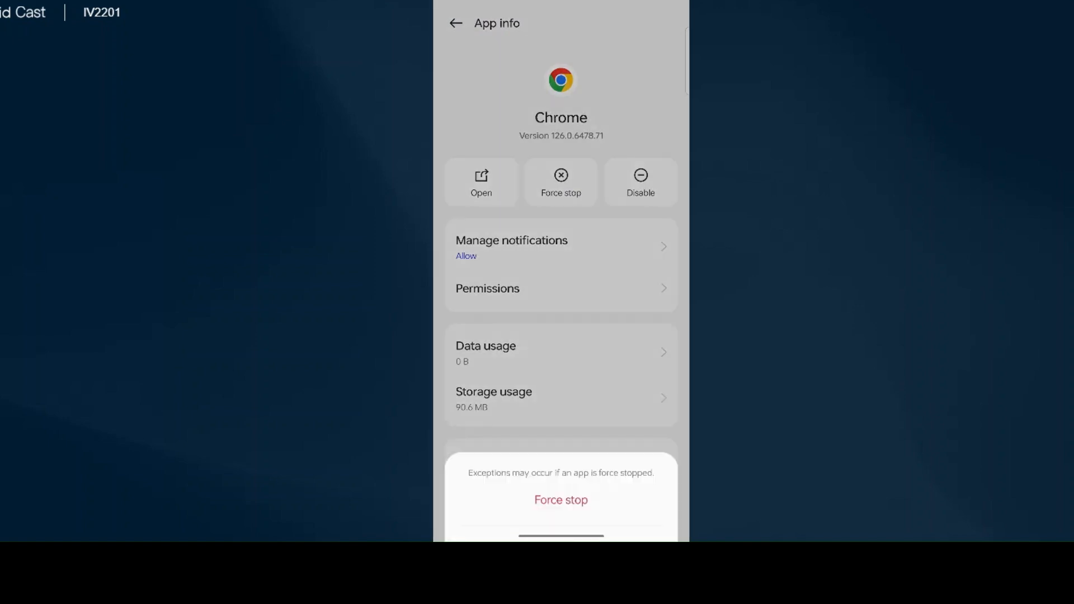
pyautogui.click(559, 499)
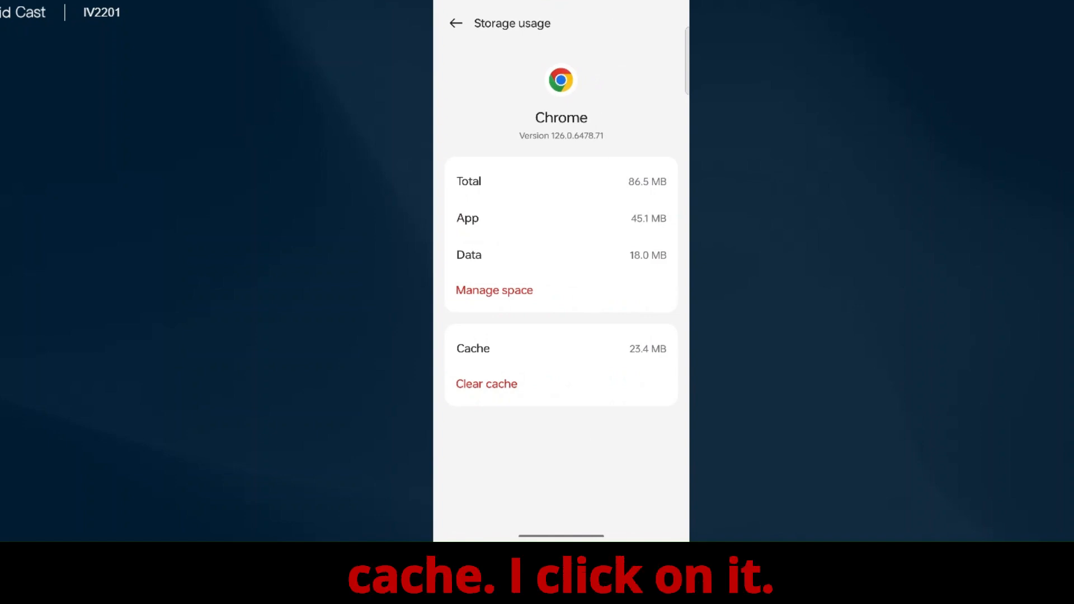
pyautogui.click(485, 383)
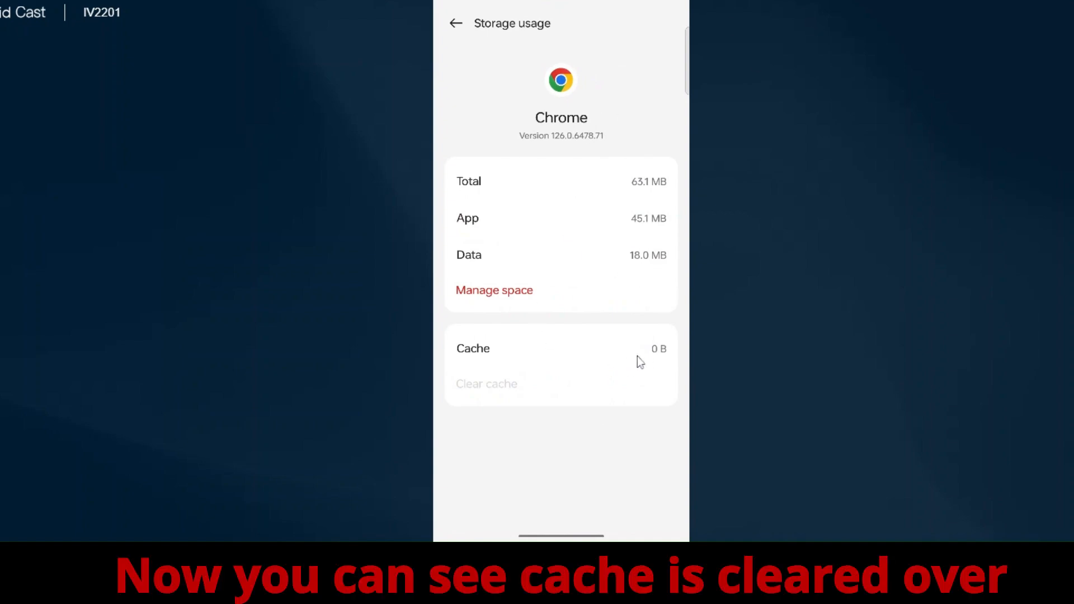
pyautogui.moveTo(683, 359)
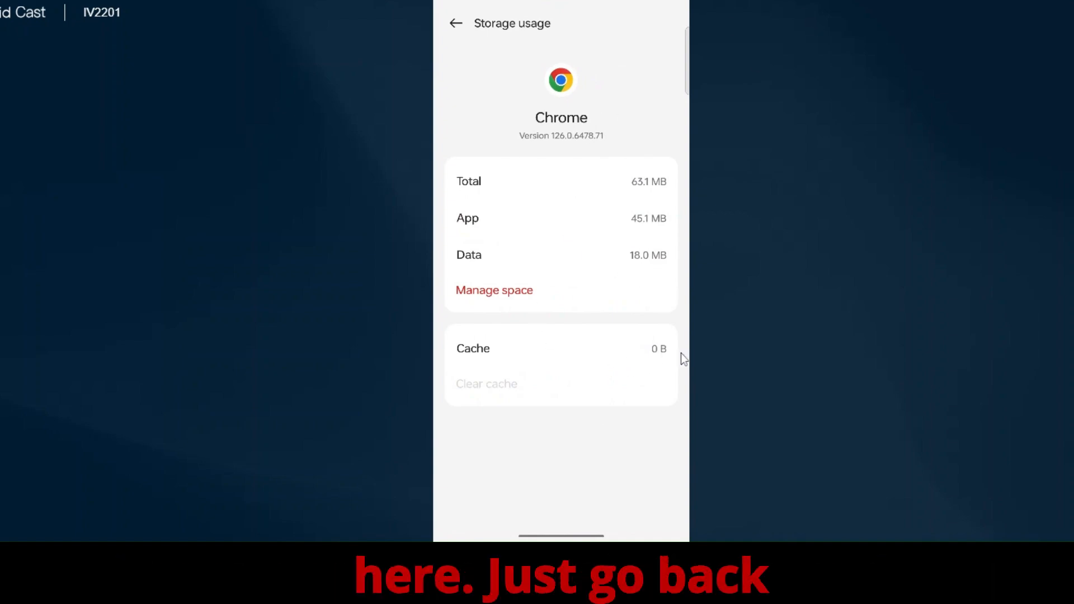
pyautogui.click(455, 23)
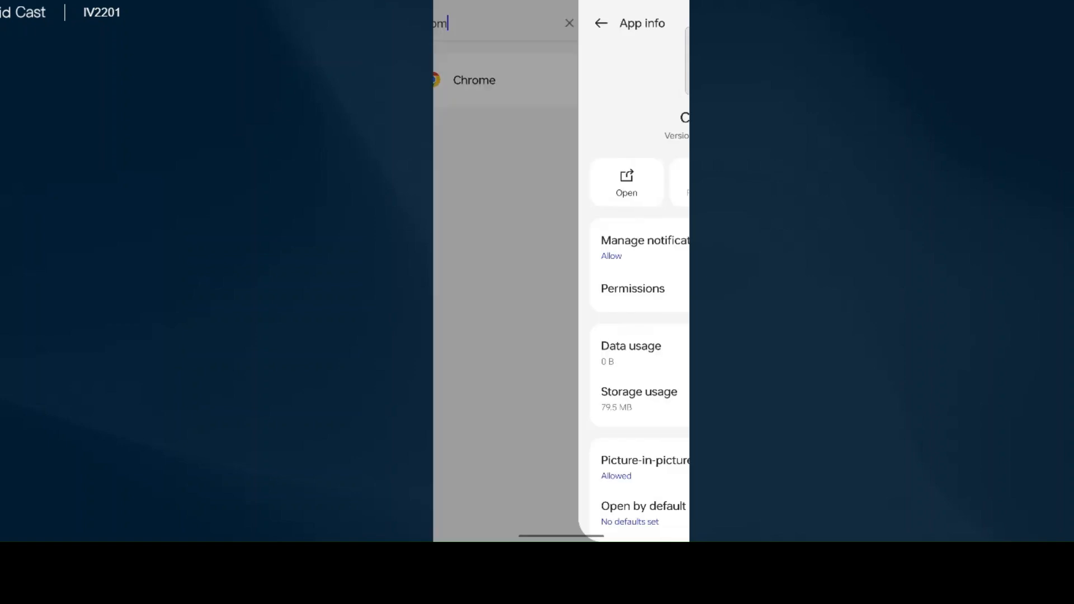
# Step: From the home screen, rerun the 'amazon.in login' search and scroll the Amazon.in page
pyautogui.click(601, 22)
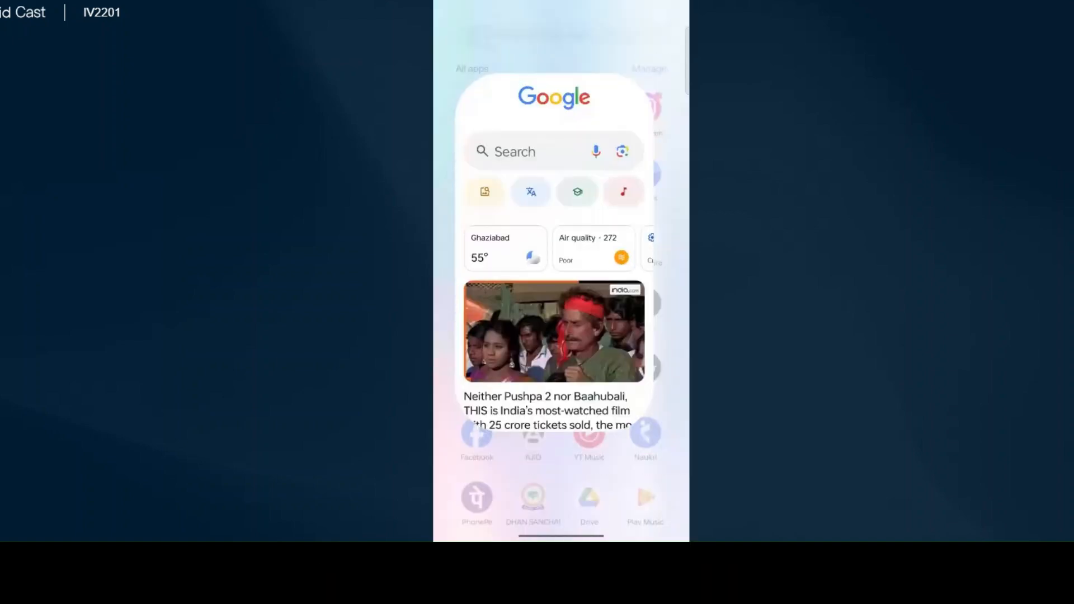
pyautogui.click(534, 152)
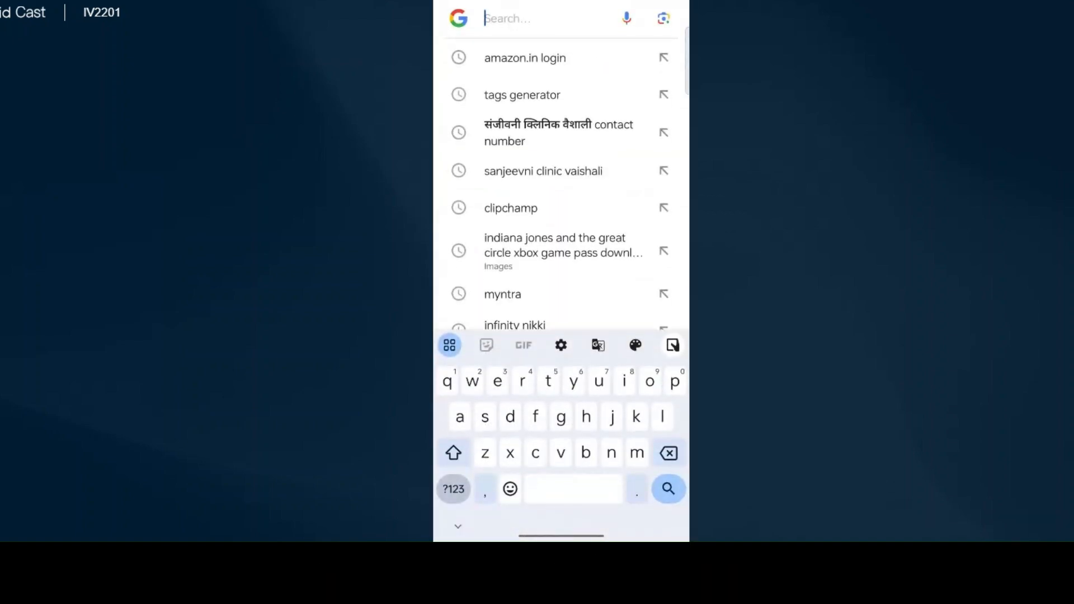
pyautogui.click(525, 58)
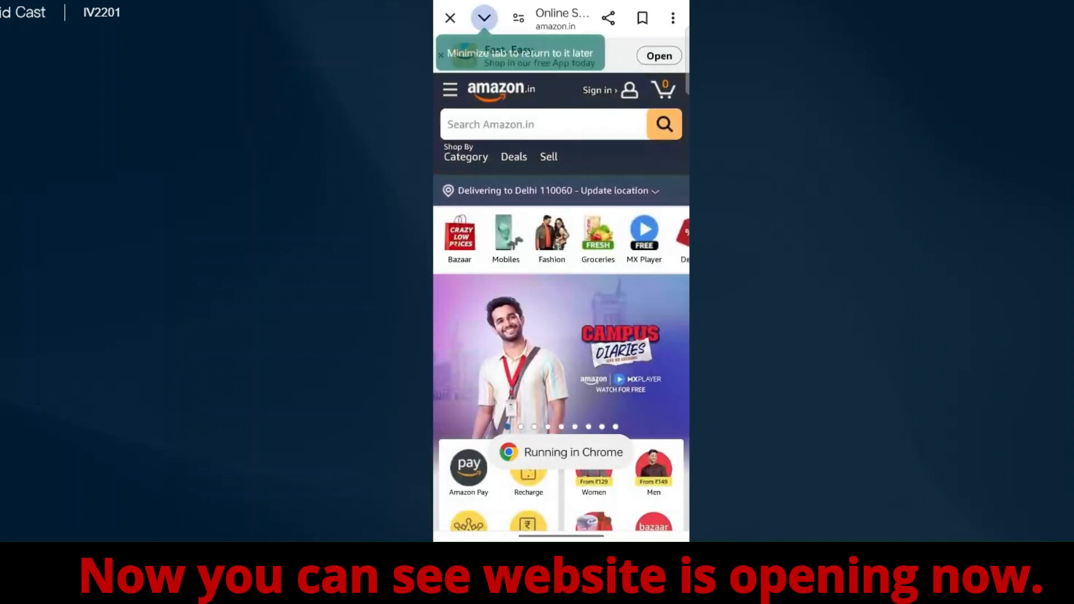
pyautogui.scroll(-3)
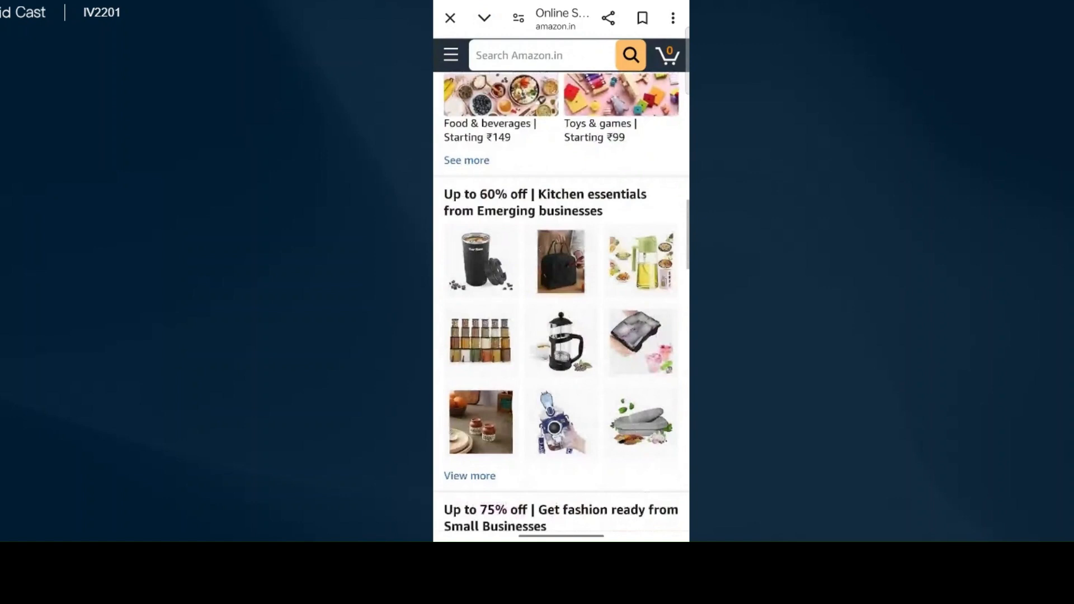